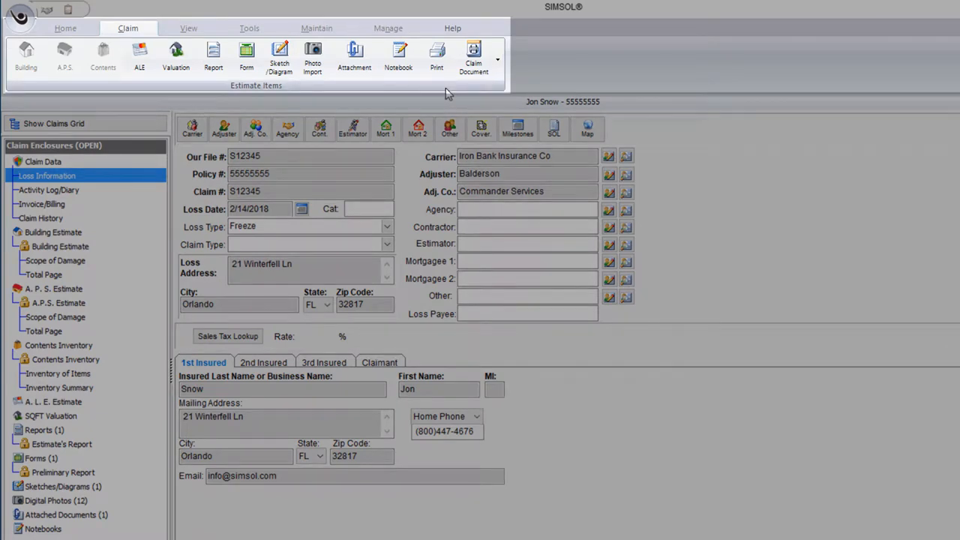
mouse_move(437, 57)
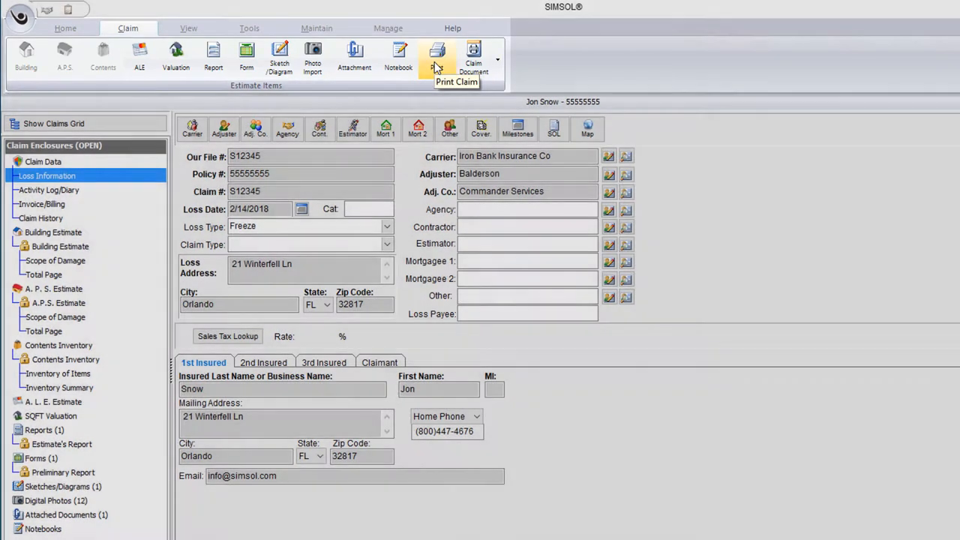
Start Print Claim to bring up the Global Print Screen for the Jon Snow claim.
left_click(438, 57)
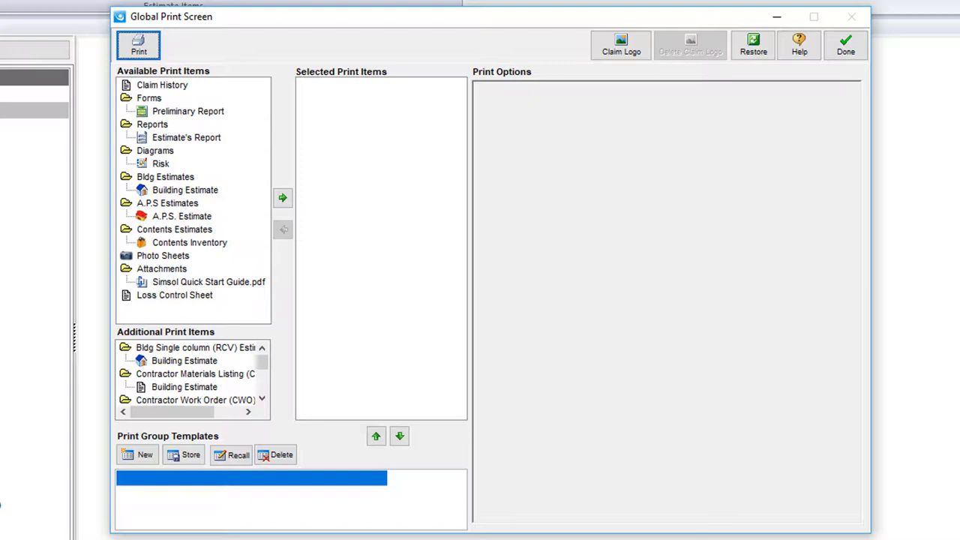
mouse_move(251, 367)
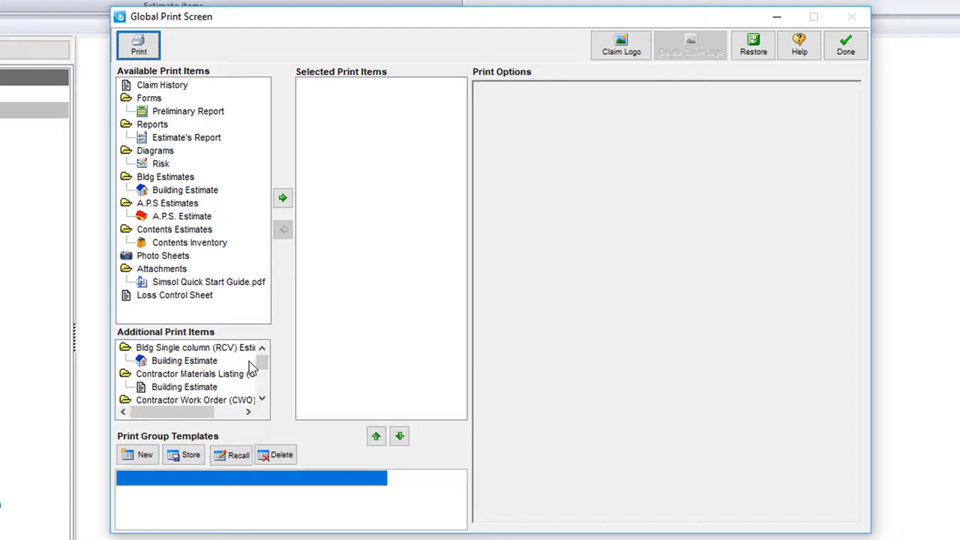
left_click(187, 111)
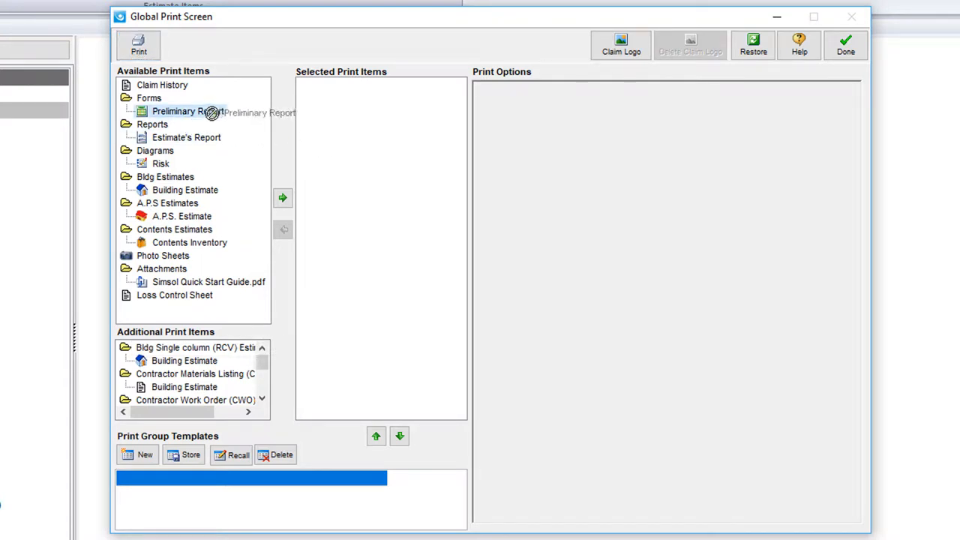
left_click(282, 198)
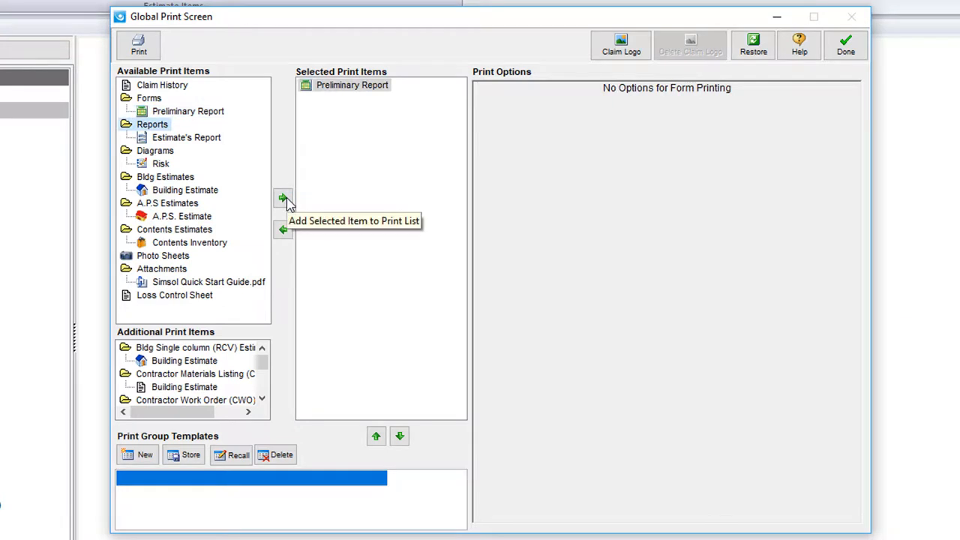
left_click(281, 198)
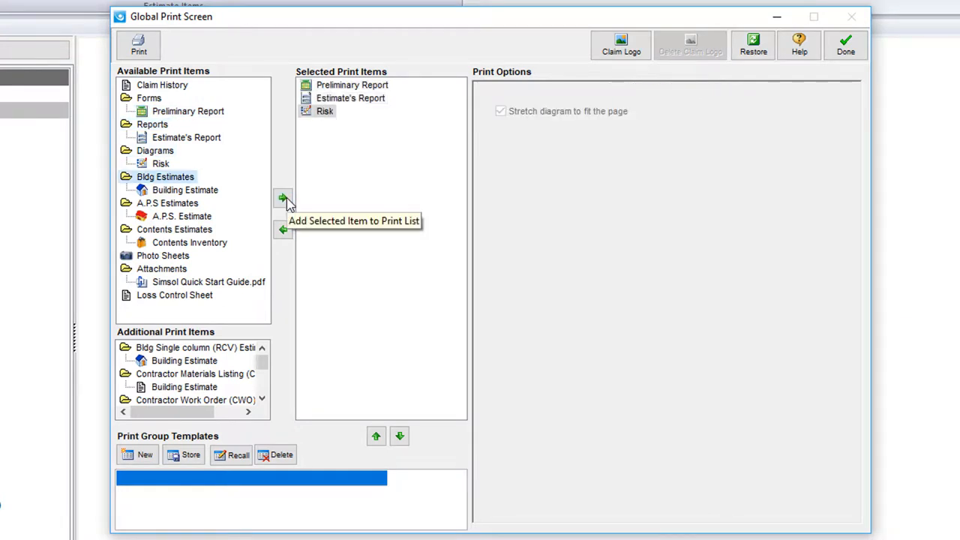
left_click(282, 229)
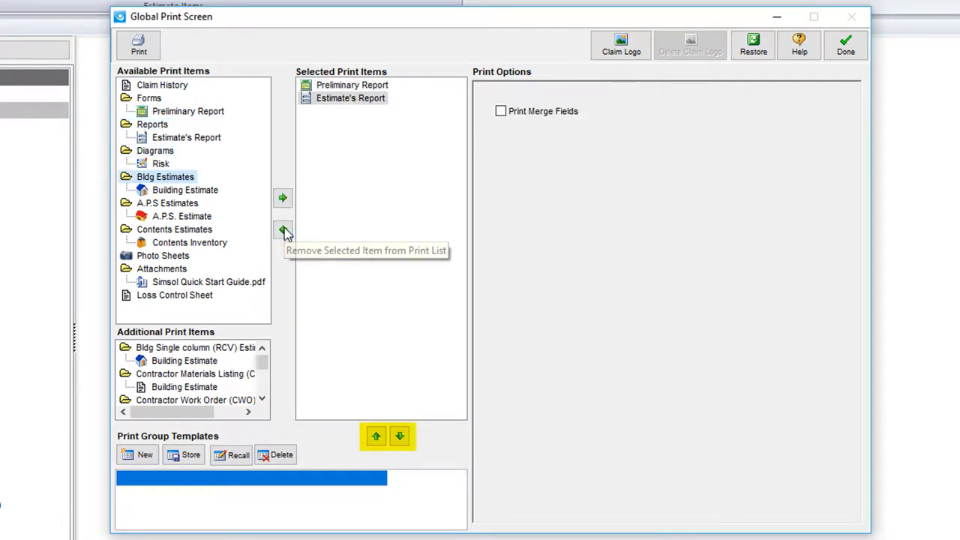
left_click(282, 229)
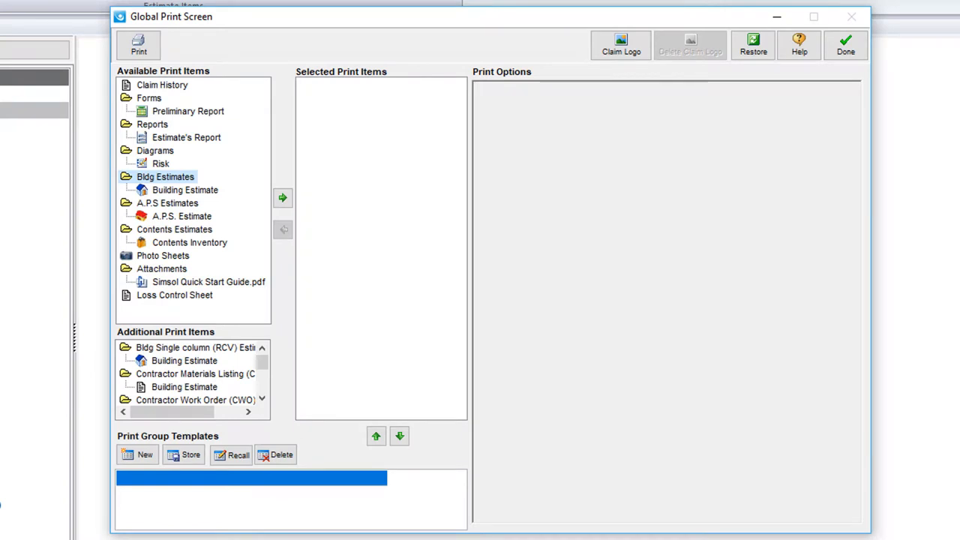
Rebuild the selected print items so the list holds Building Estimate.
left_click(282, 198)
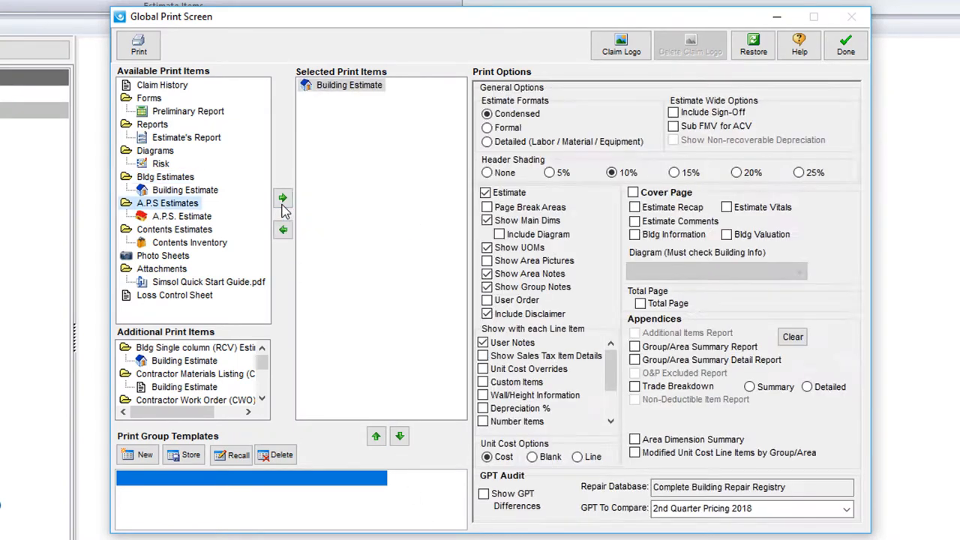
mouse_move(282, 198)
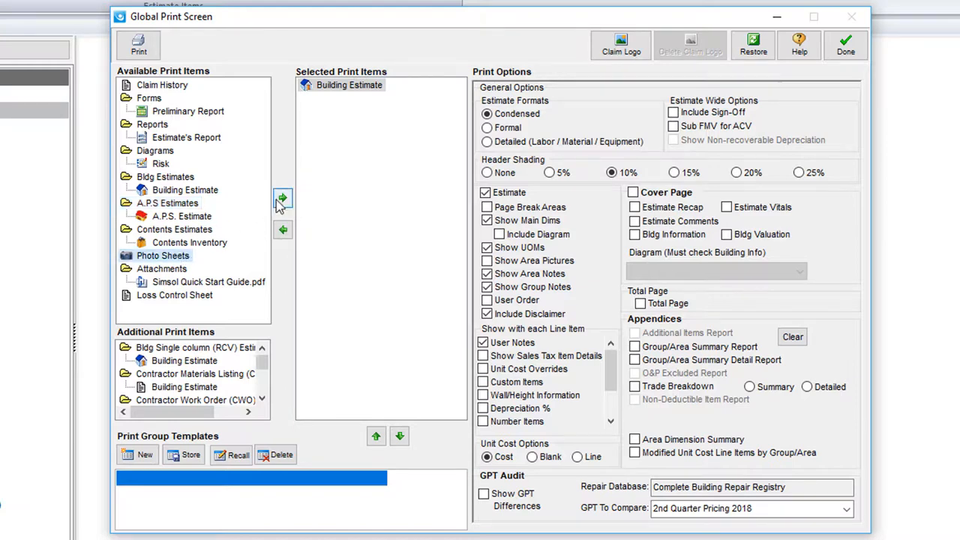
left_click(282, 198)
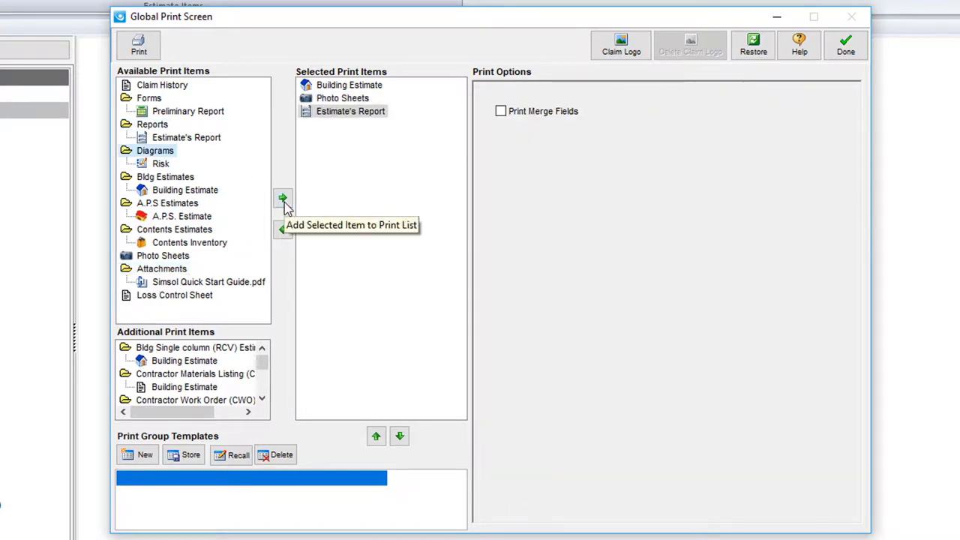
left_click(282, 229)
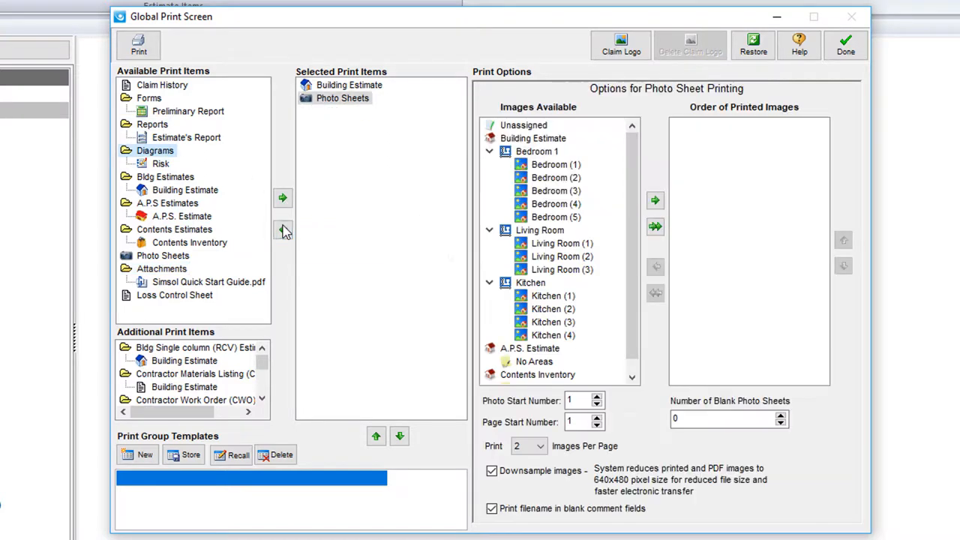
left_click(282, 229)
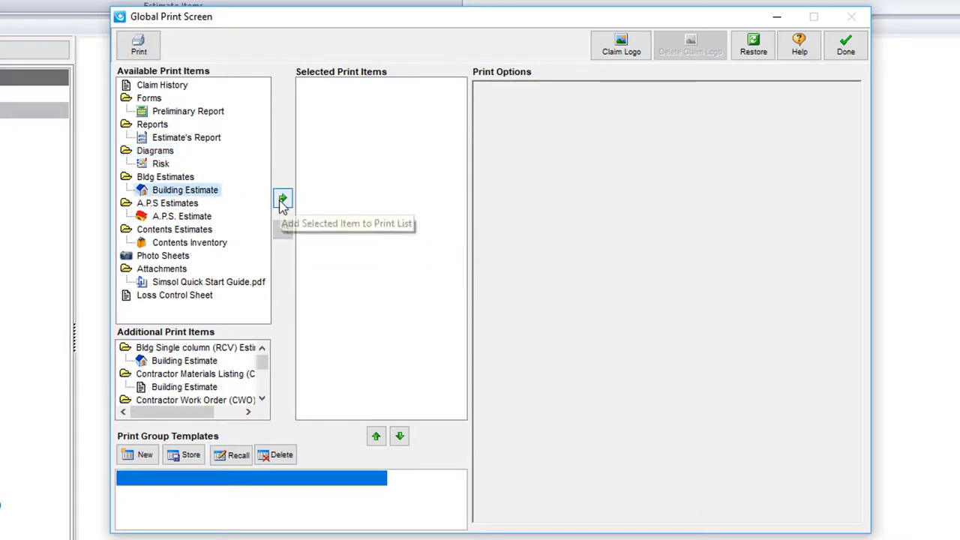
left_click(282, 201)
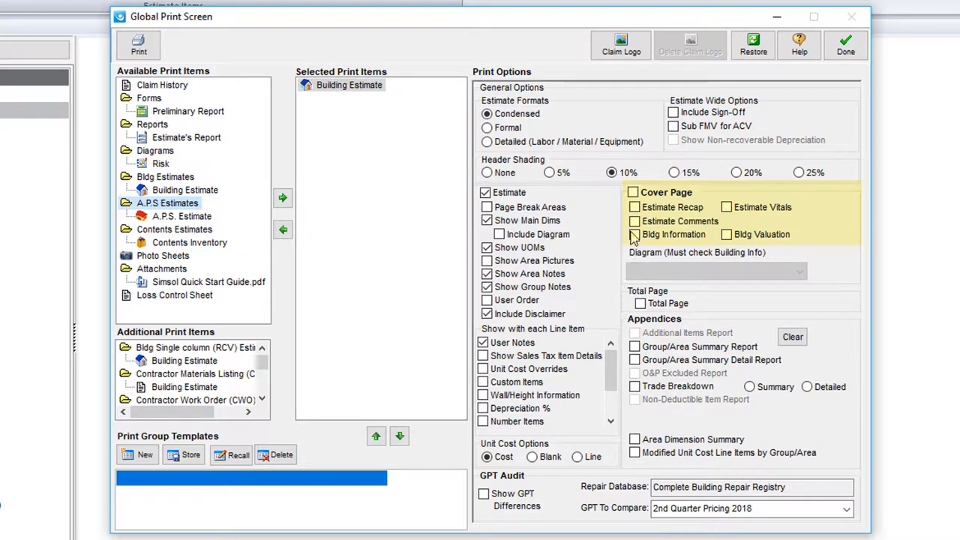
Toggle the Cover Page option and add Photo Sheets to the print list.
left_click(633, 192)
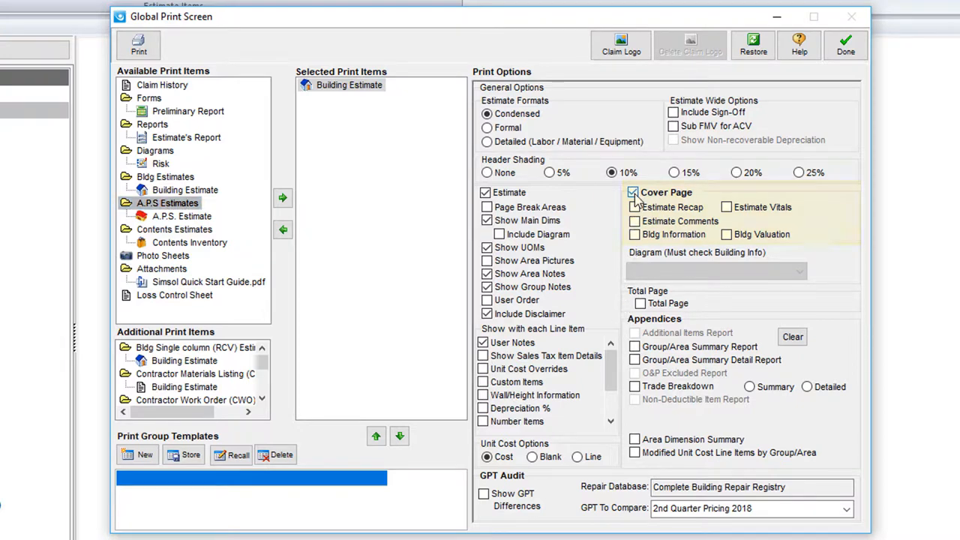
left_click(633, 192)
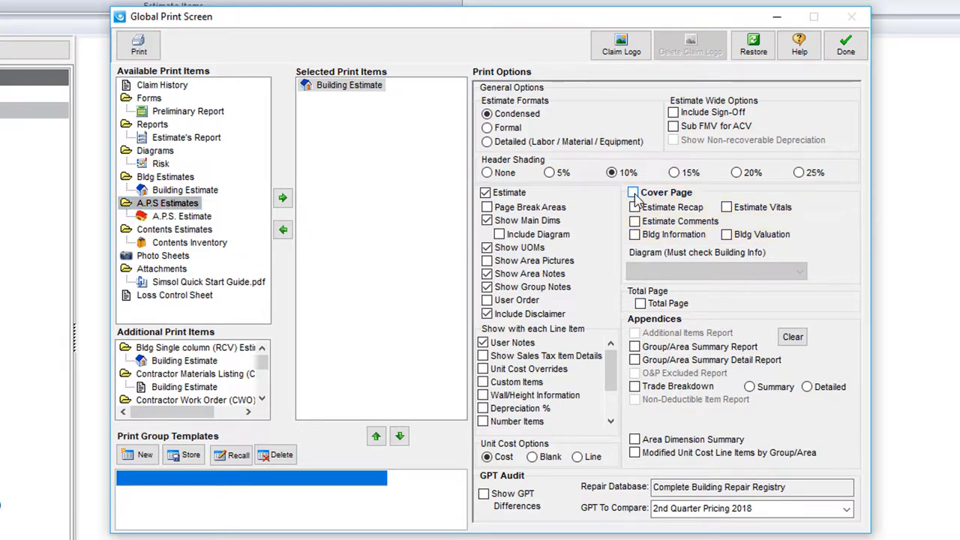
left_click(633, 192)
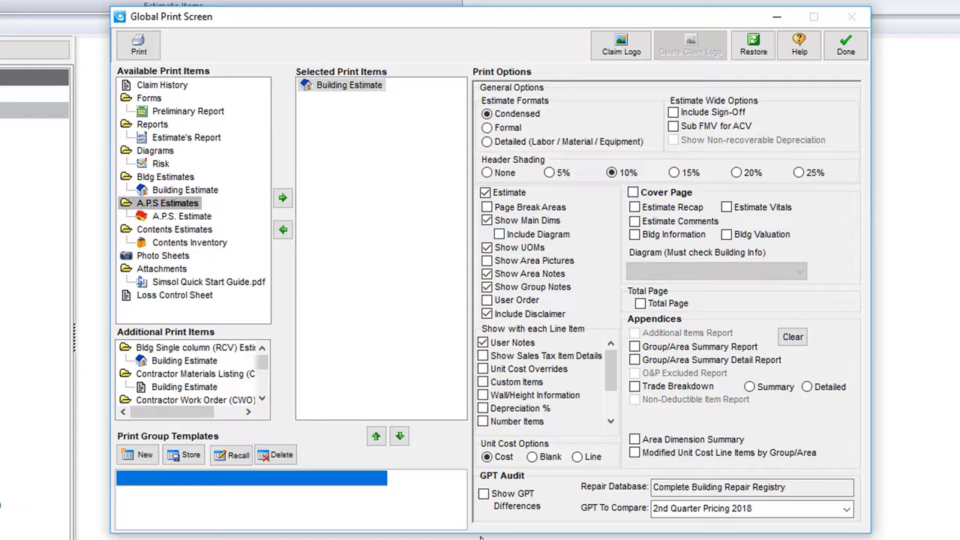
left_click(162, 255)
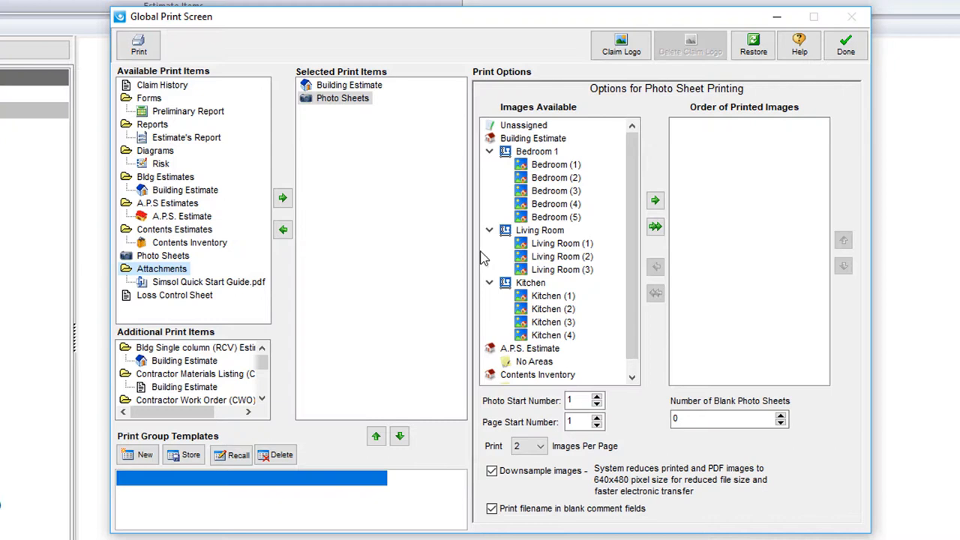
mouse_move(608, 272)
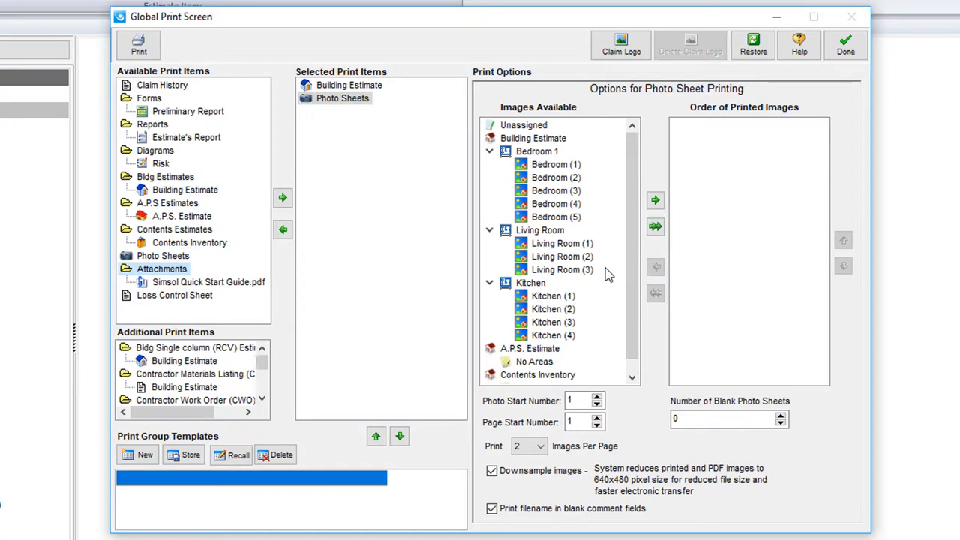
mouse_move(543, 162)
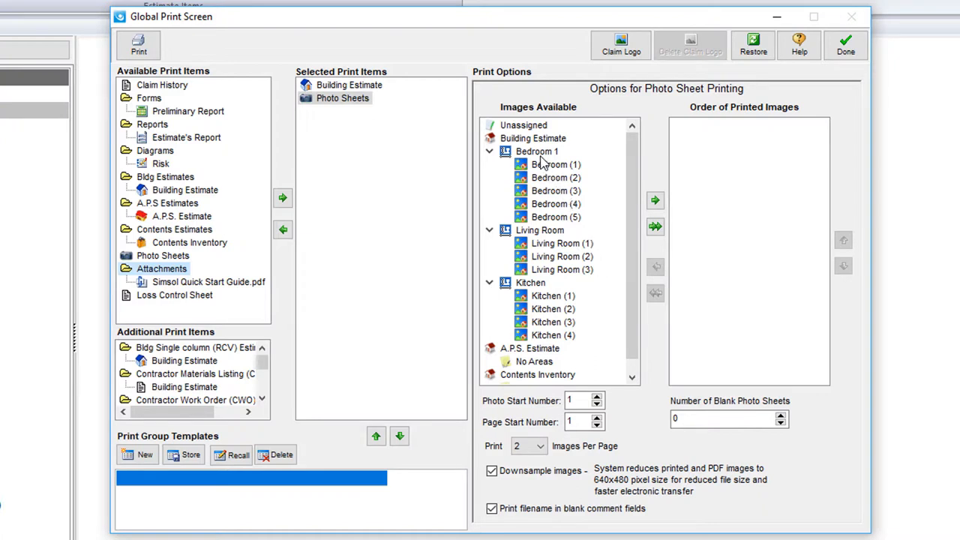
Queue the Bedroom 1 and Living Room photo groups into the photo sheet print order.
left_click(537, 150)
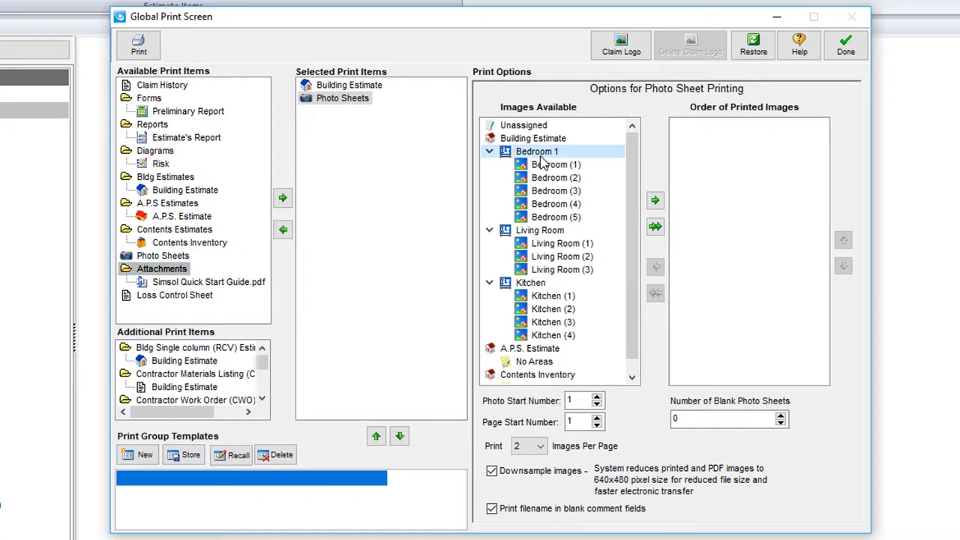
left_click(654, 201)
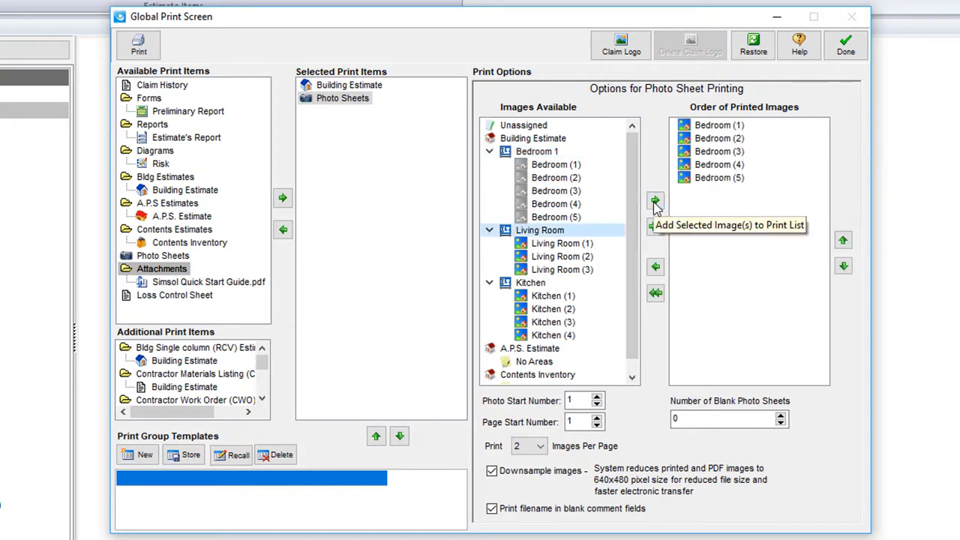
left_click(654, 201)
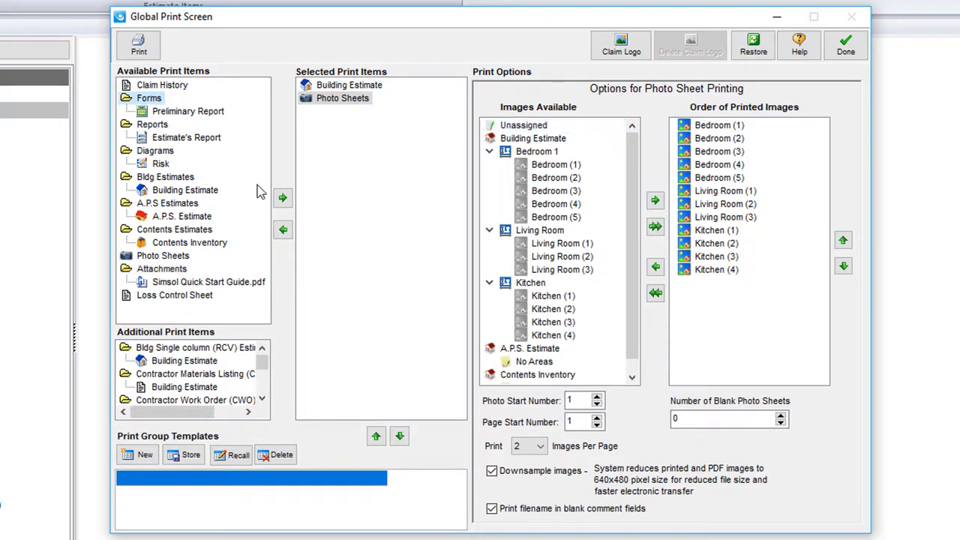
Add Estimate's Report and Risk to the print list and start printing.
left_click(282, 198)
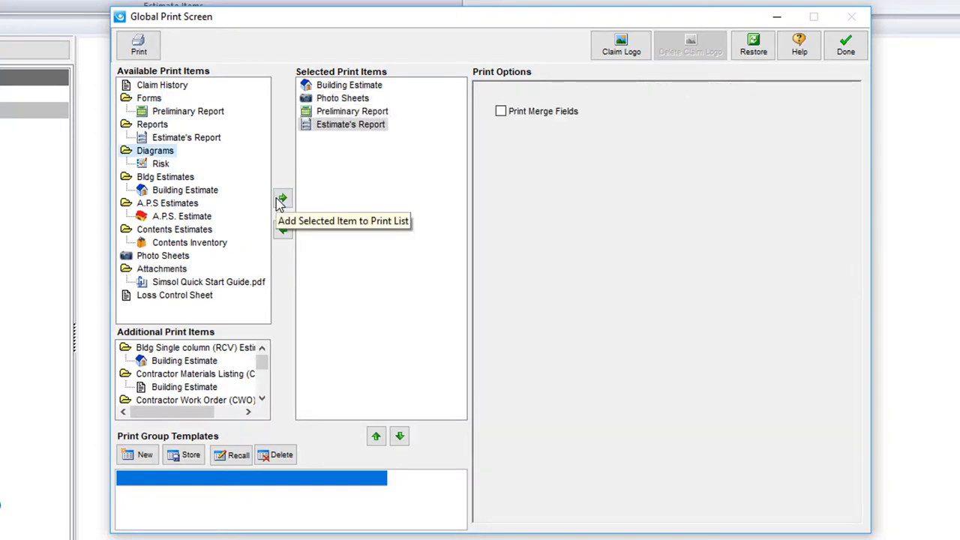
left_click(282, 198)
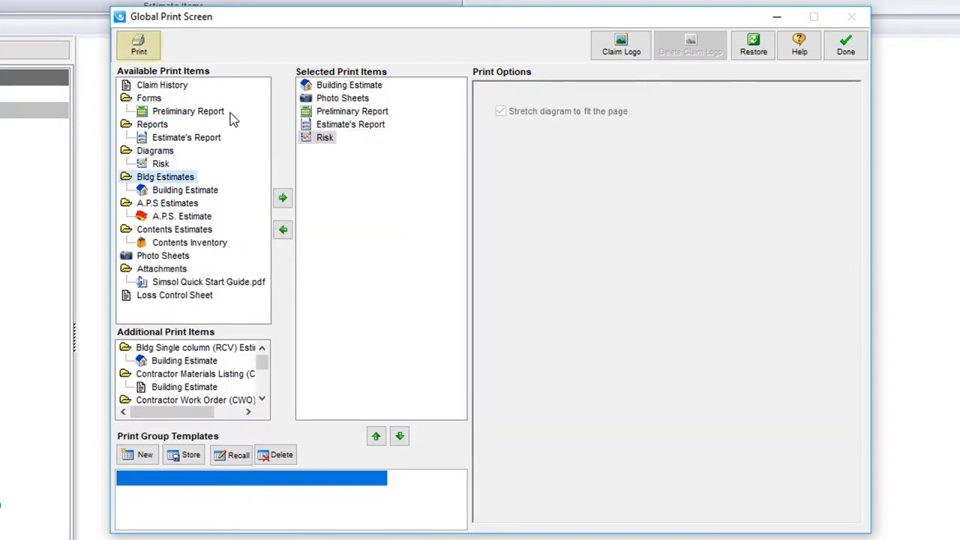
left_click(138, 45)
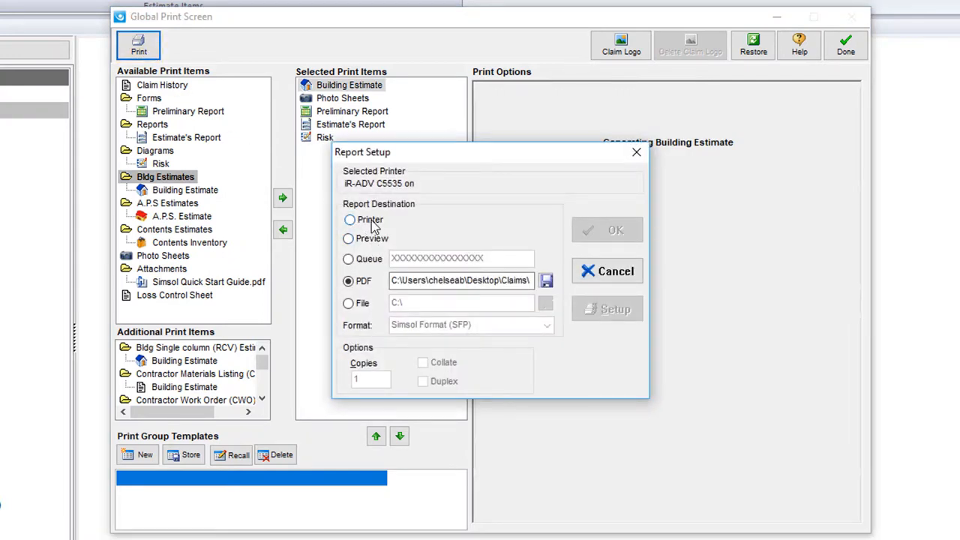
Cycle the Report Setup destination through Printer and PDF, settling on Preview.
left_click(348, 219)
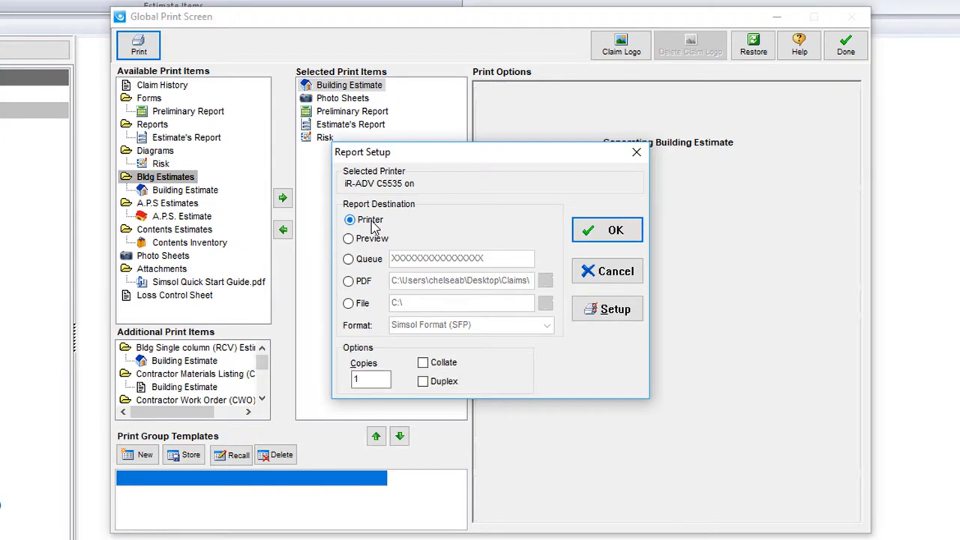
left_click(348, 238)
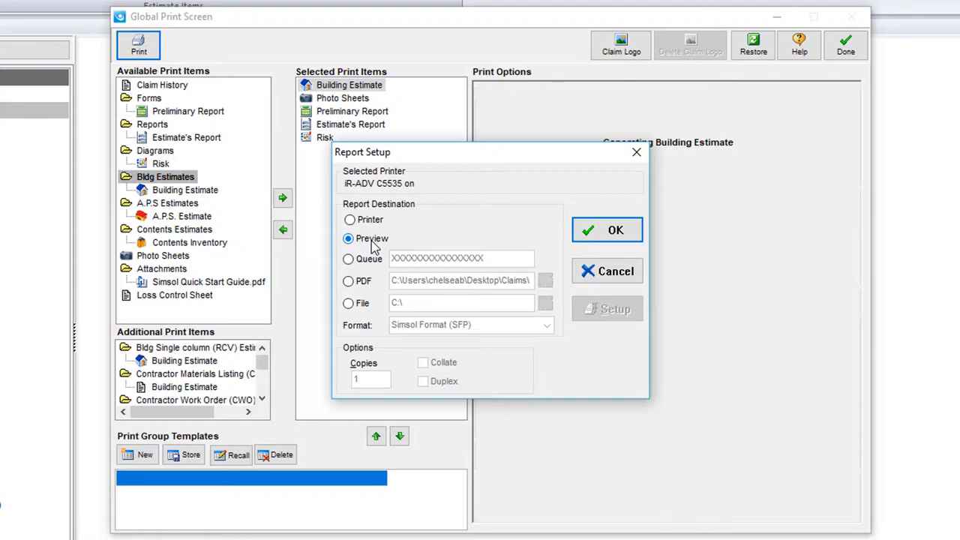
left_click(348, 281)
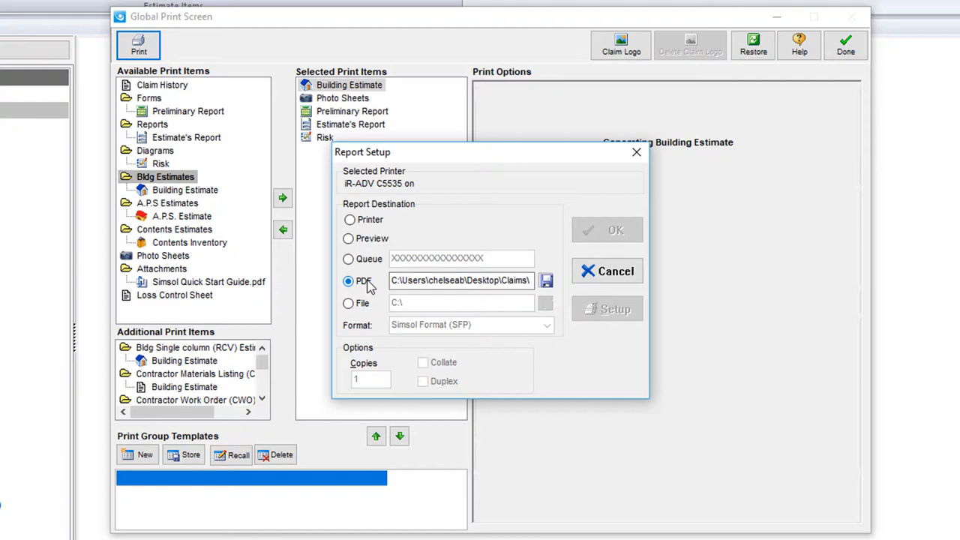
mouse_move(368, 258)
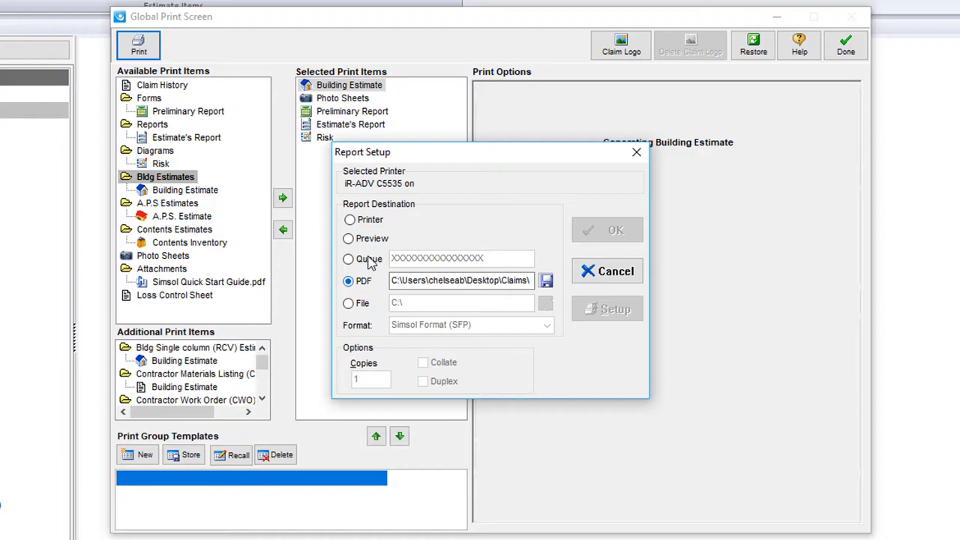
left_click(348, 239)
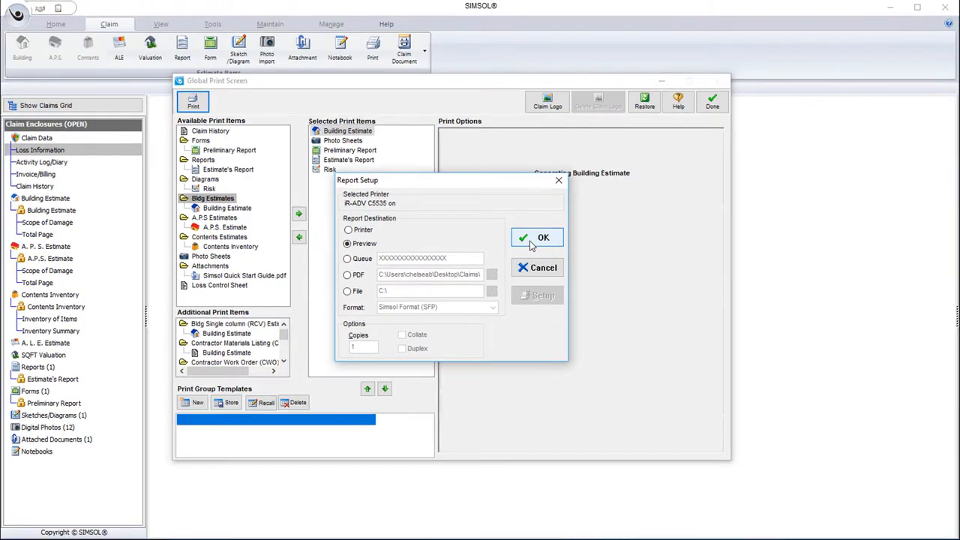
Generate the 7-page report preview, page to its final floor-plan page and close it.
left_click(543, 237)
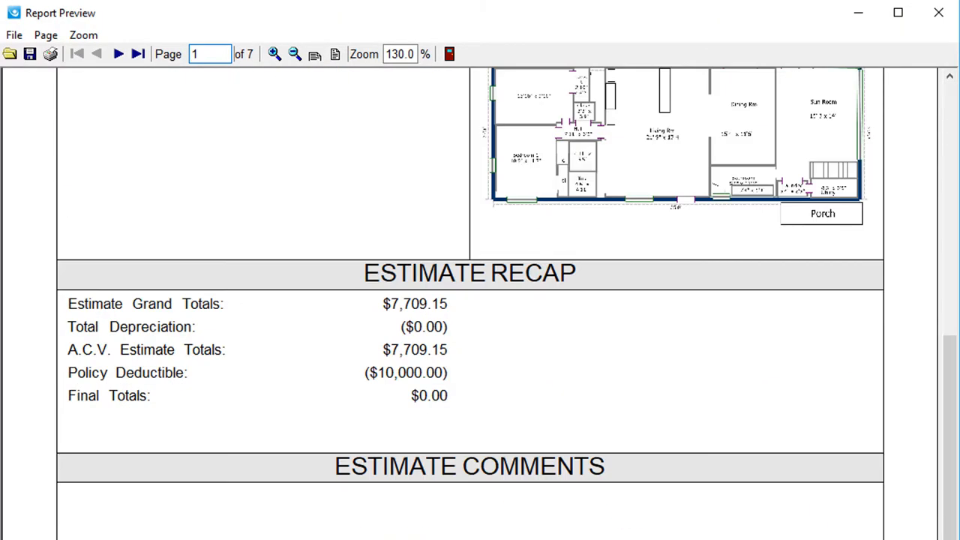
left_click(117, 54)
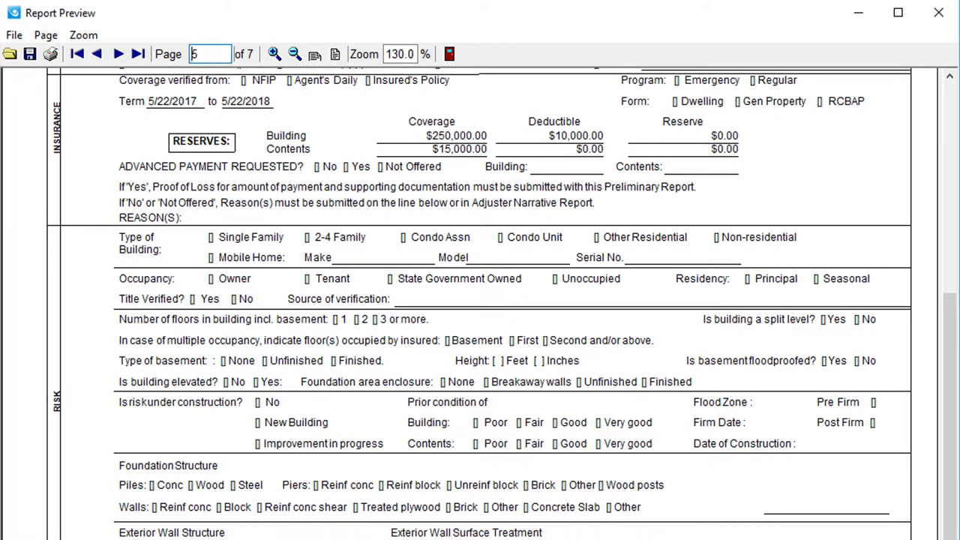
left_click(138, 54)
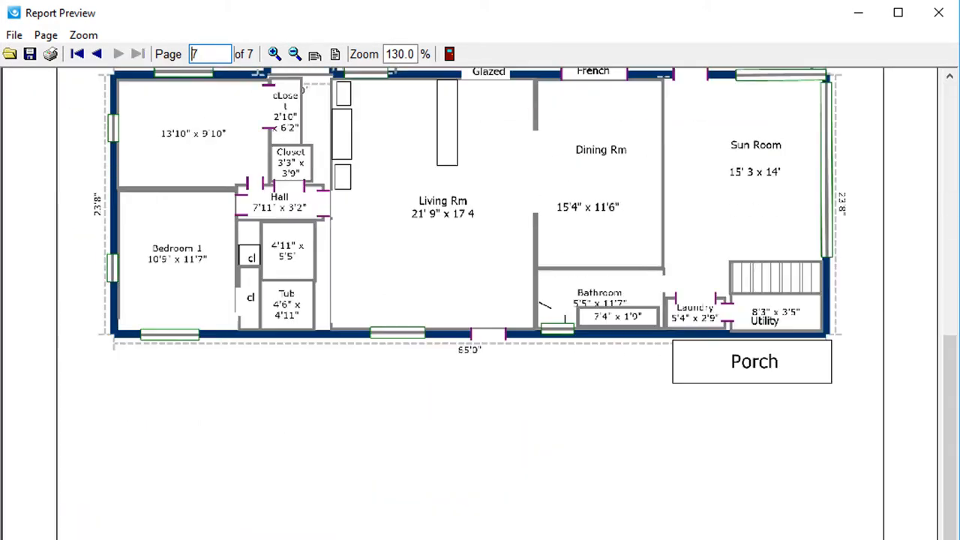
left_click(77, 54)
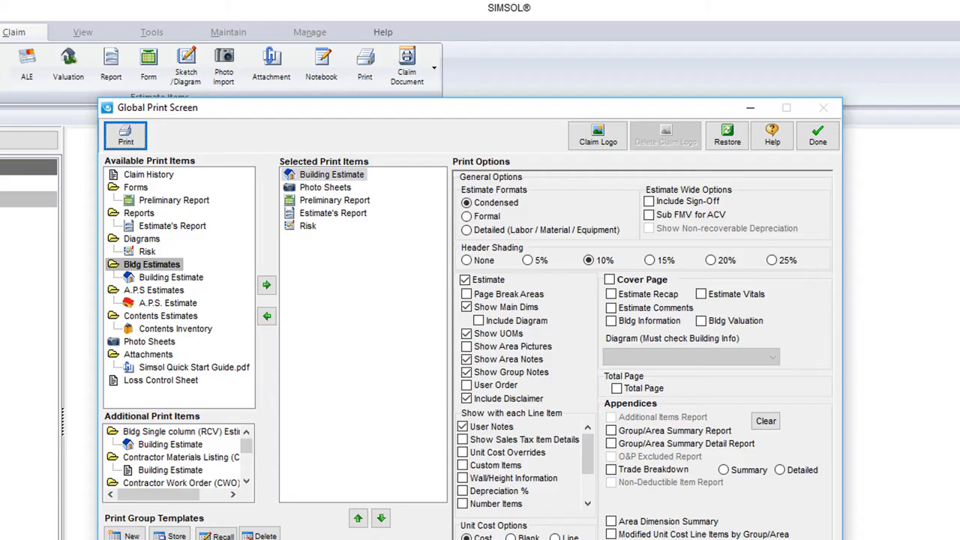
mouse_move(816, 159)
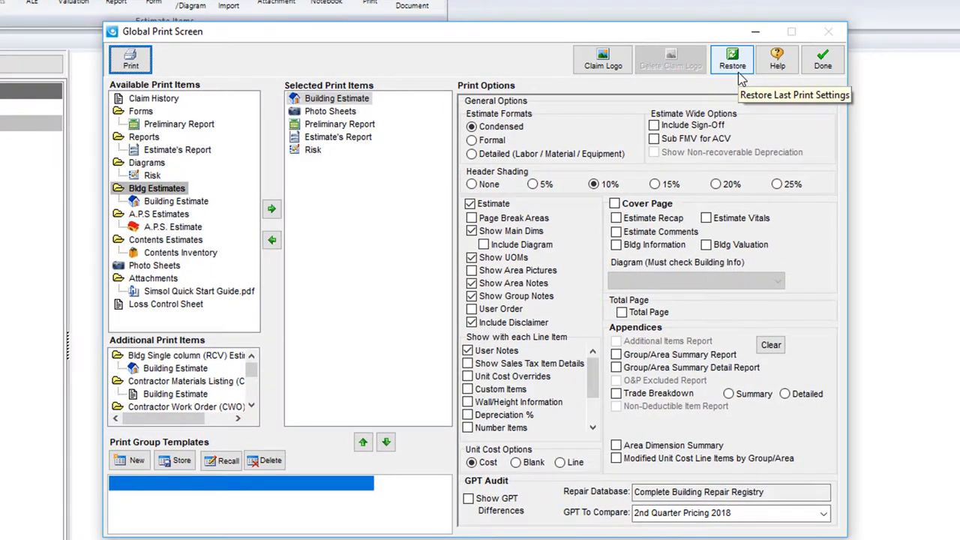
mouse_move(741, 81)
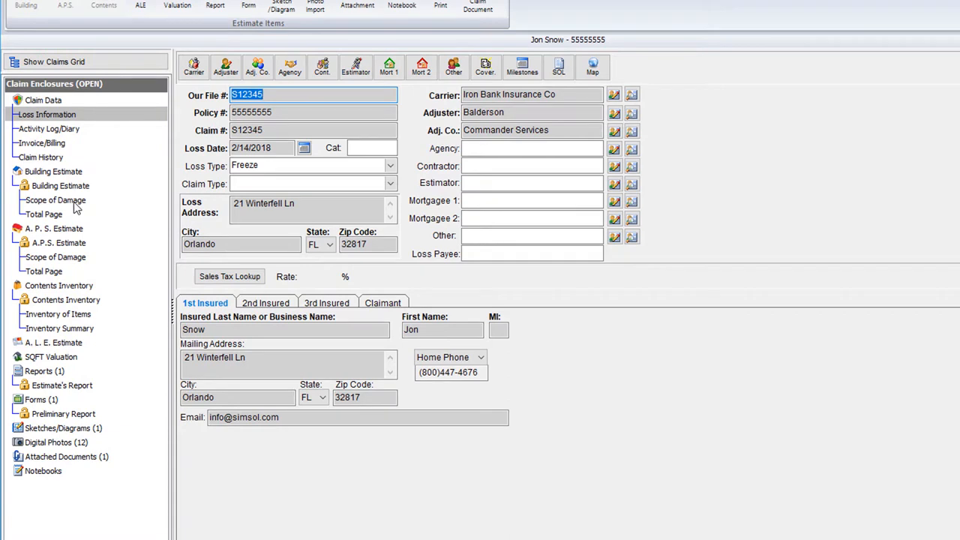
View the Bedroom area in Scope of Damage, exit it and return to the Global Print Screen.
left_click(55, 199)
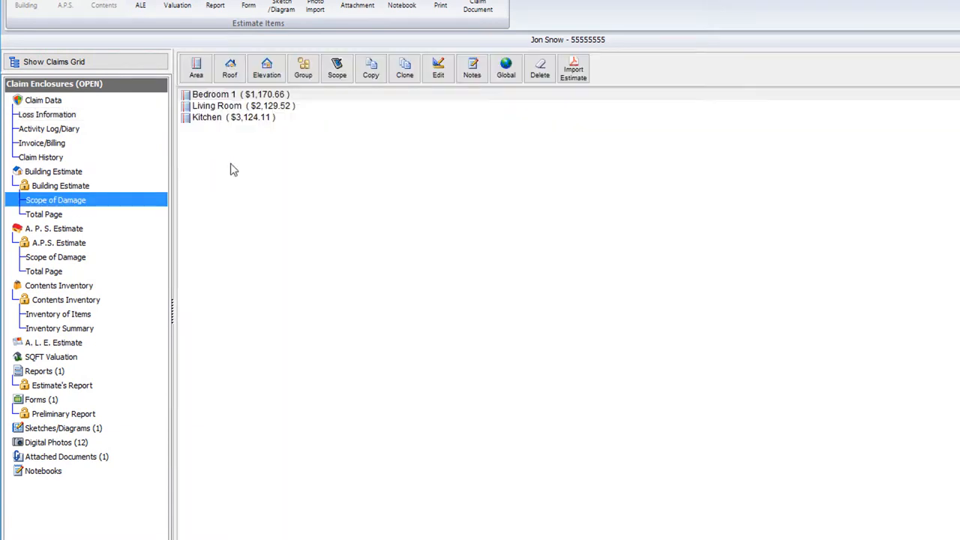
double_click(214, 92)
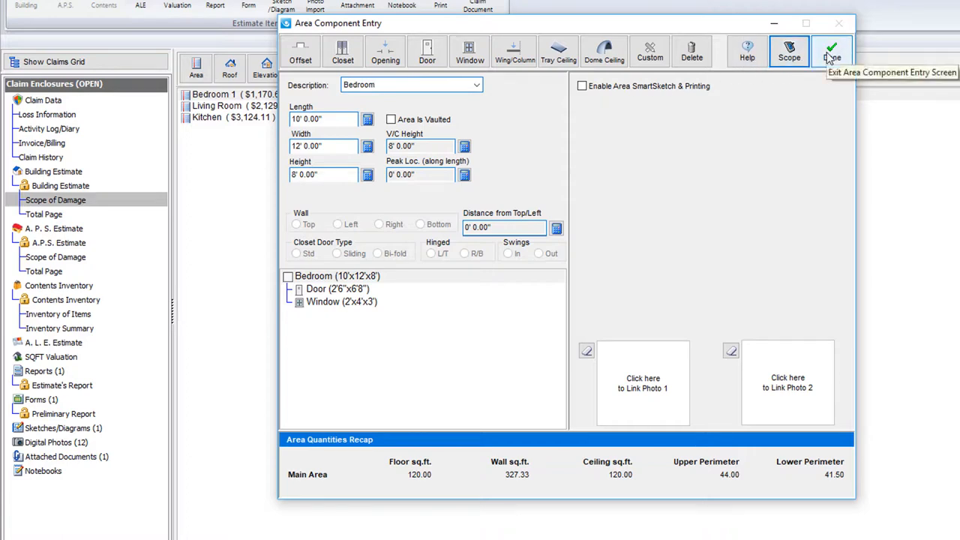
left_click(830, 51)
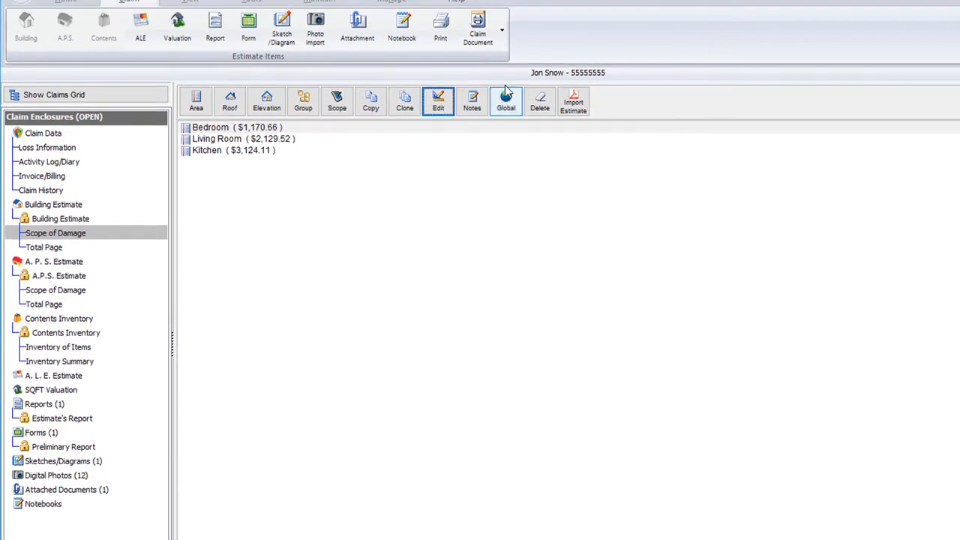
left_click(505, 102)
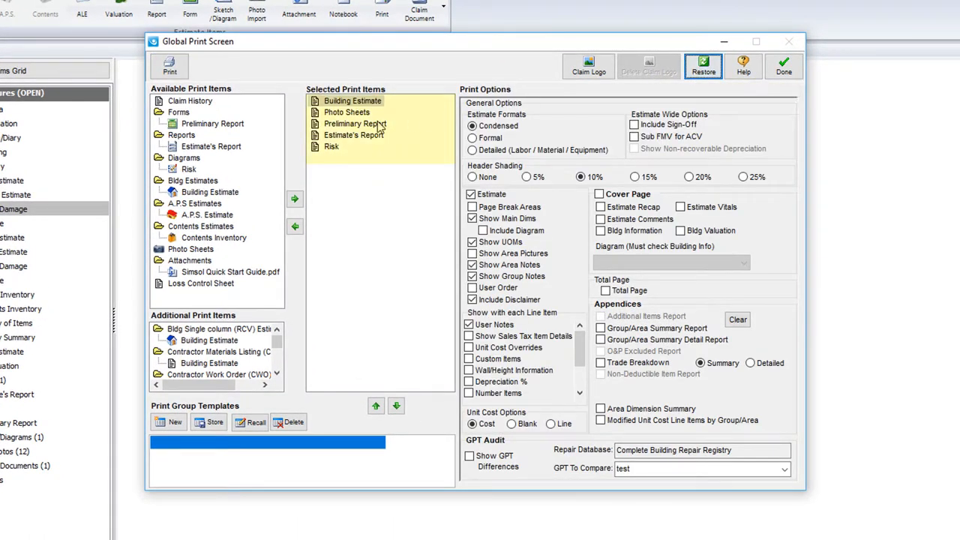
Review Preliminary Report and Building Estimate options, start printing with PDF as destination.
left_click(354, 123)
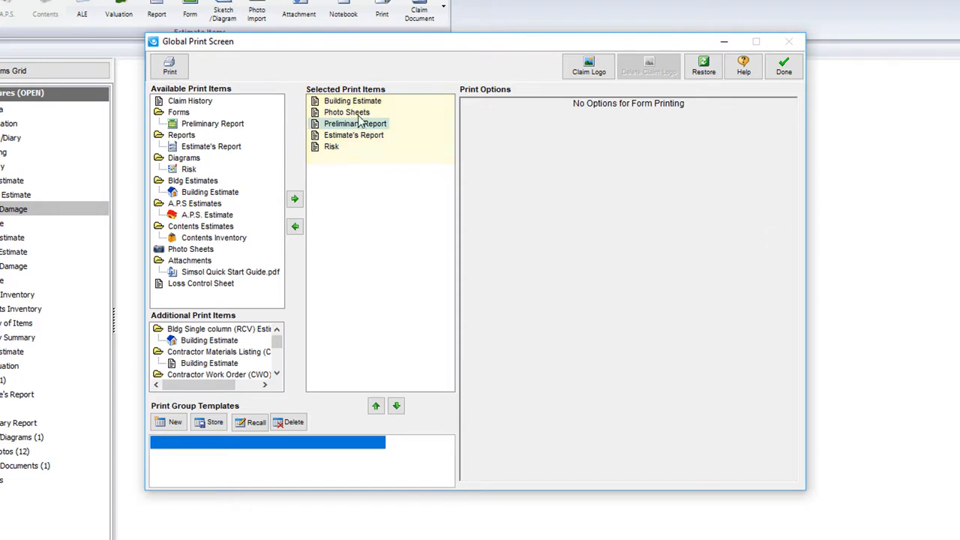
left_click(352, 101)
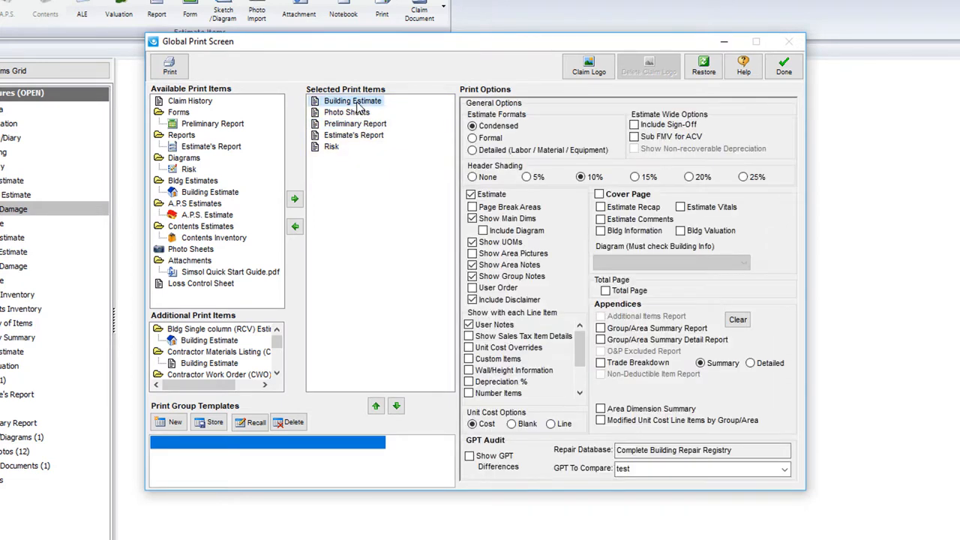
left_click(170, 66)
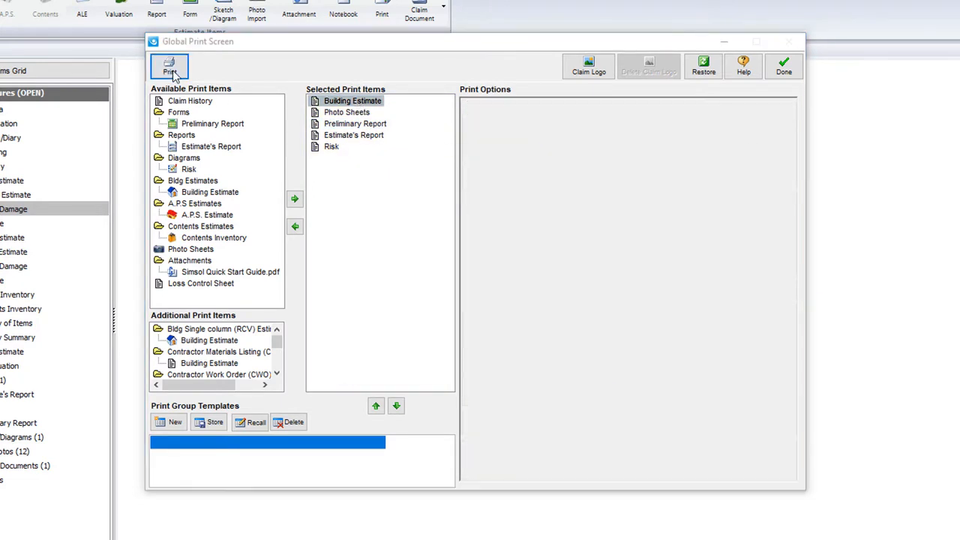
left_click(168, 67)
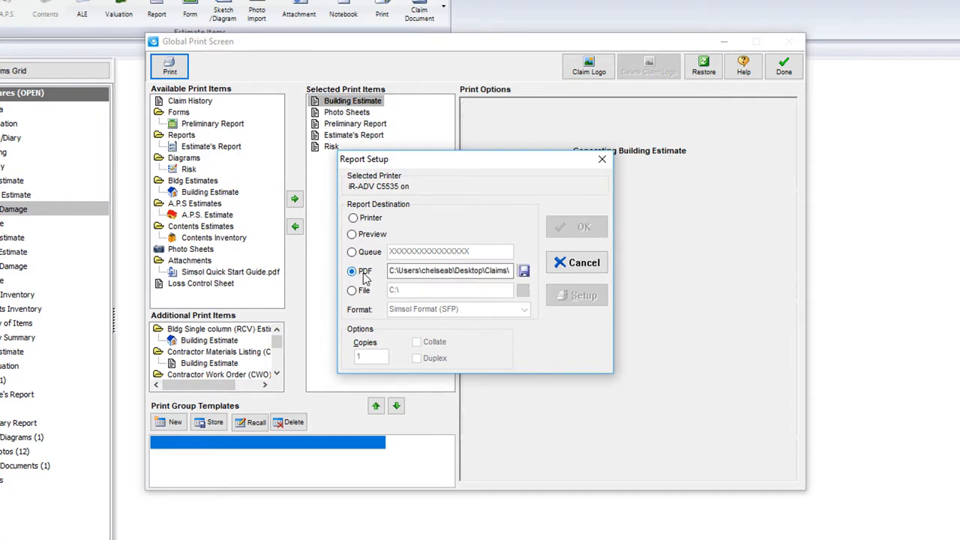
Save the report as the PDF 'Snow - Claim' in the Claims folder.
left_click(524, 270)
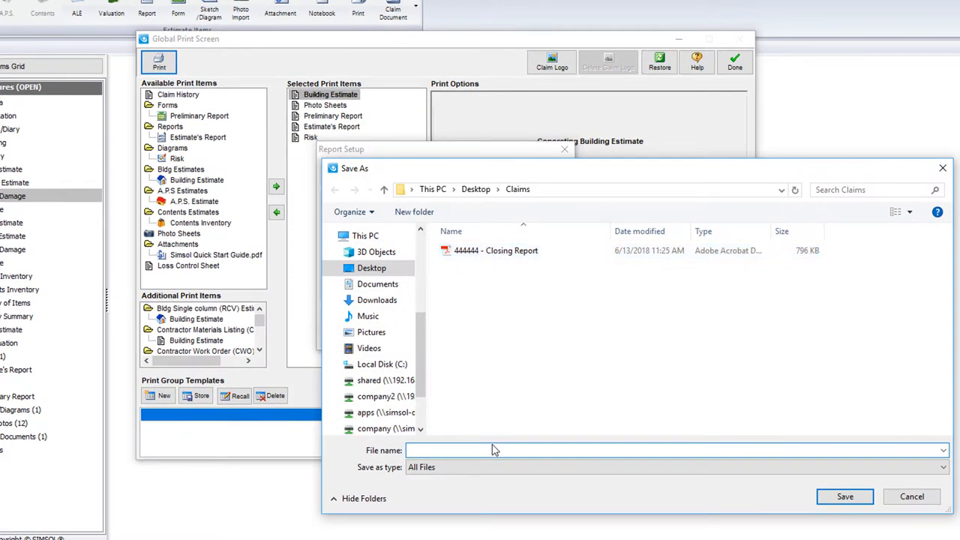
type("Snow -")
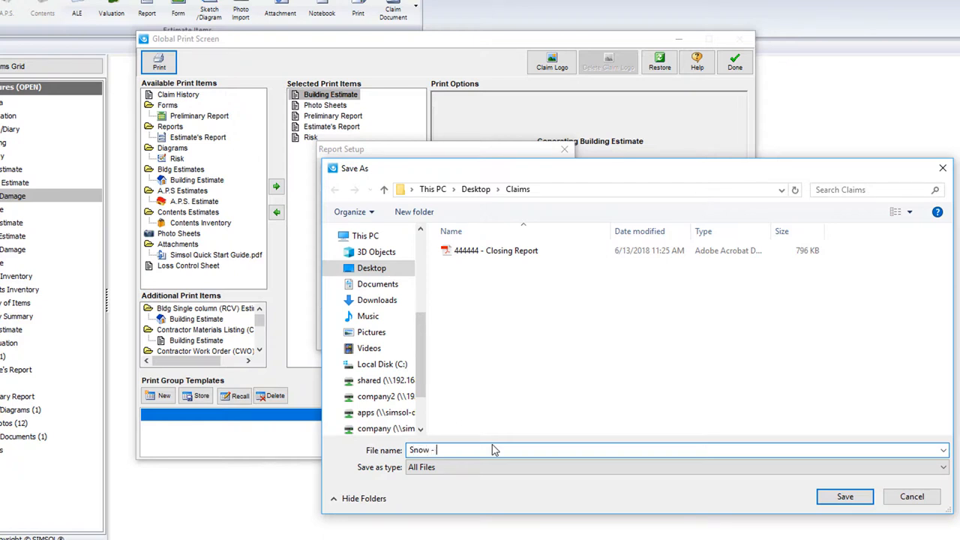
type("Claim")
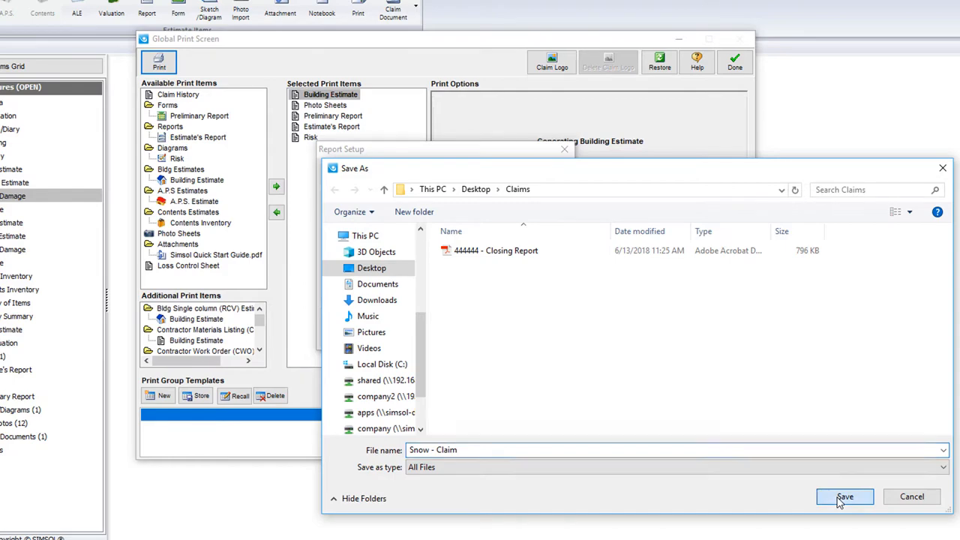
left_click(844, 496)
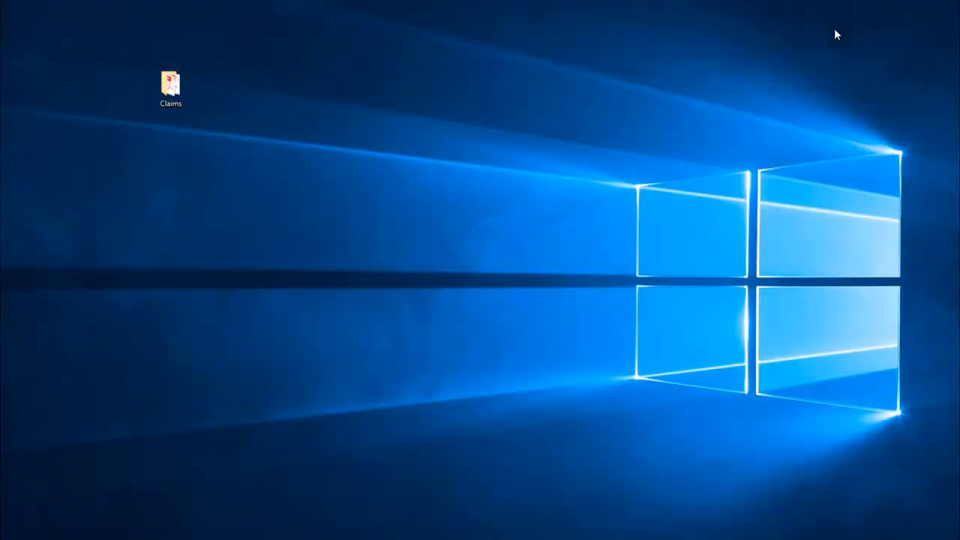
Locate the new Snow - Claim PDF inside the desktop Claims folder.
double_click(171, 83)
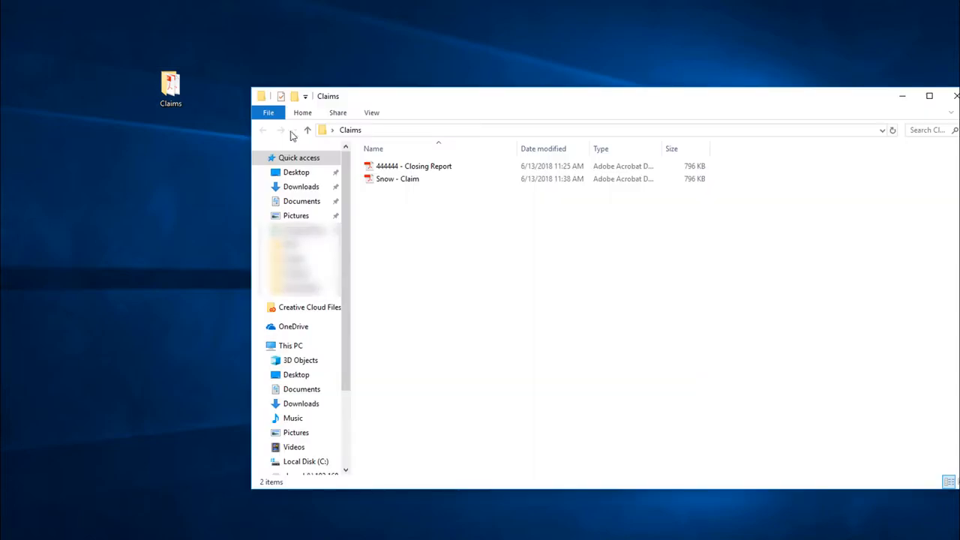
left_click(396, 179)
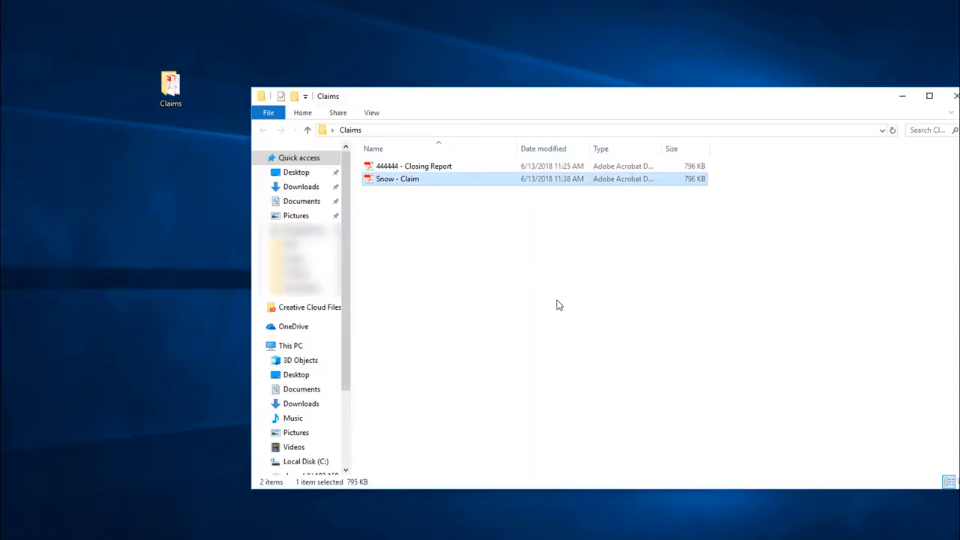
mouse_move(502, 536)
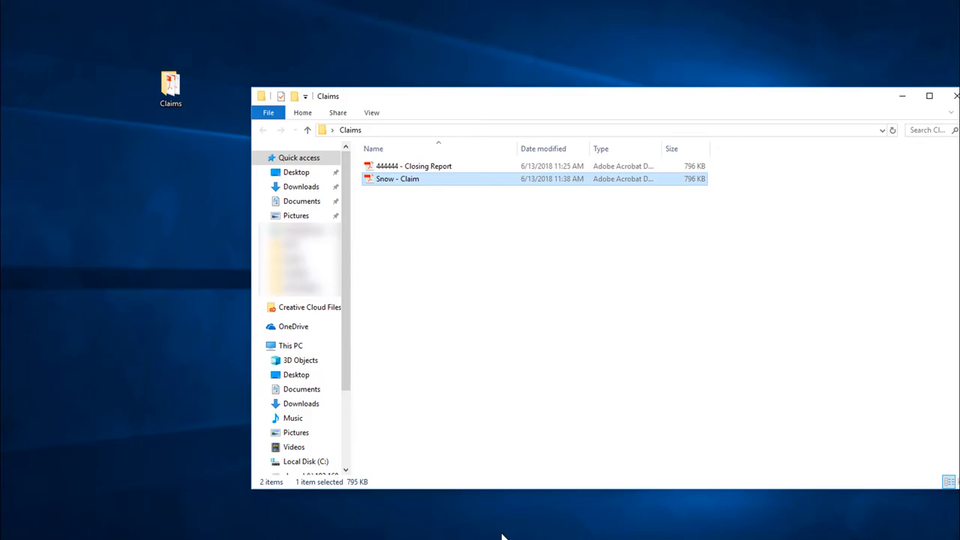